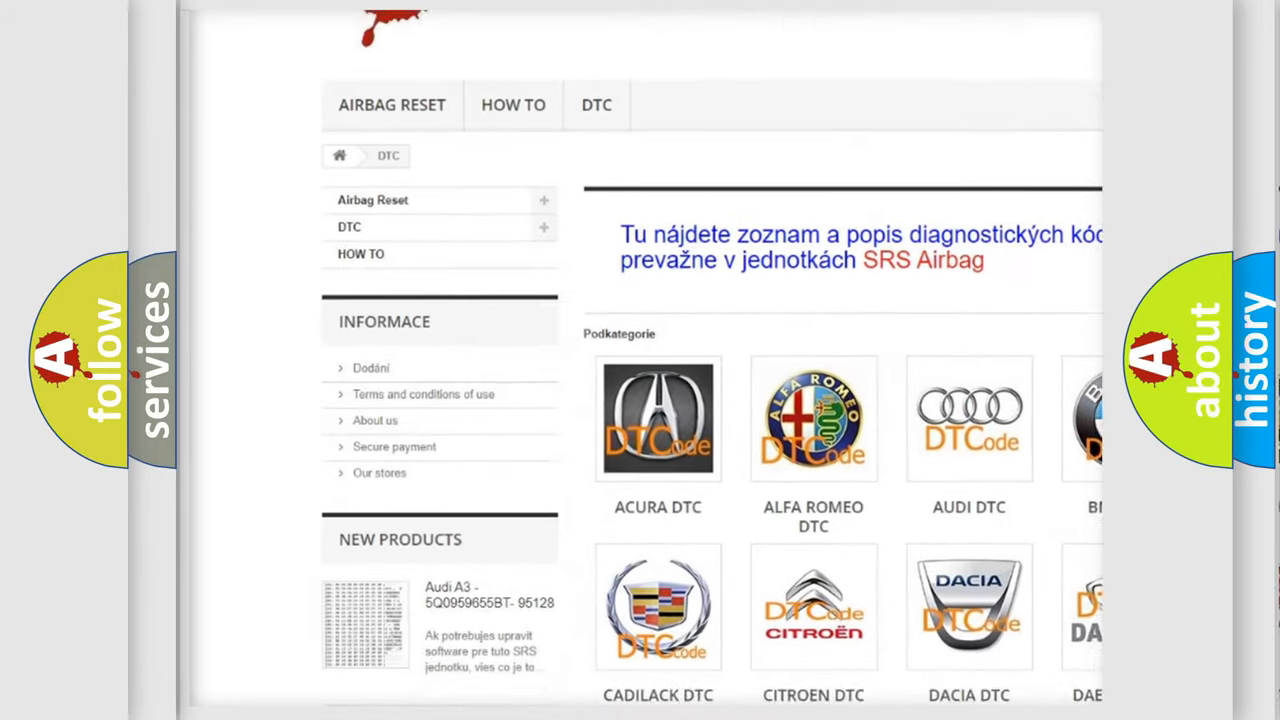
Step: Scroll the DTC page past the manufacturer tiles to the B-series airbag trouble code list
scroll("down", 3)
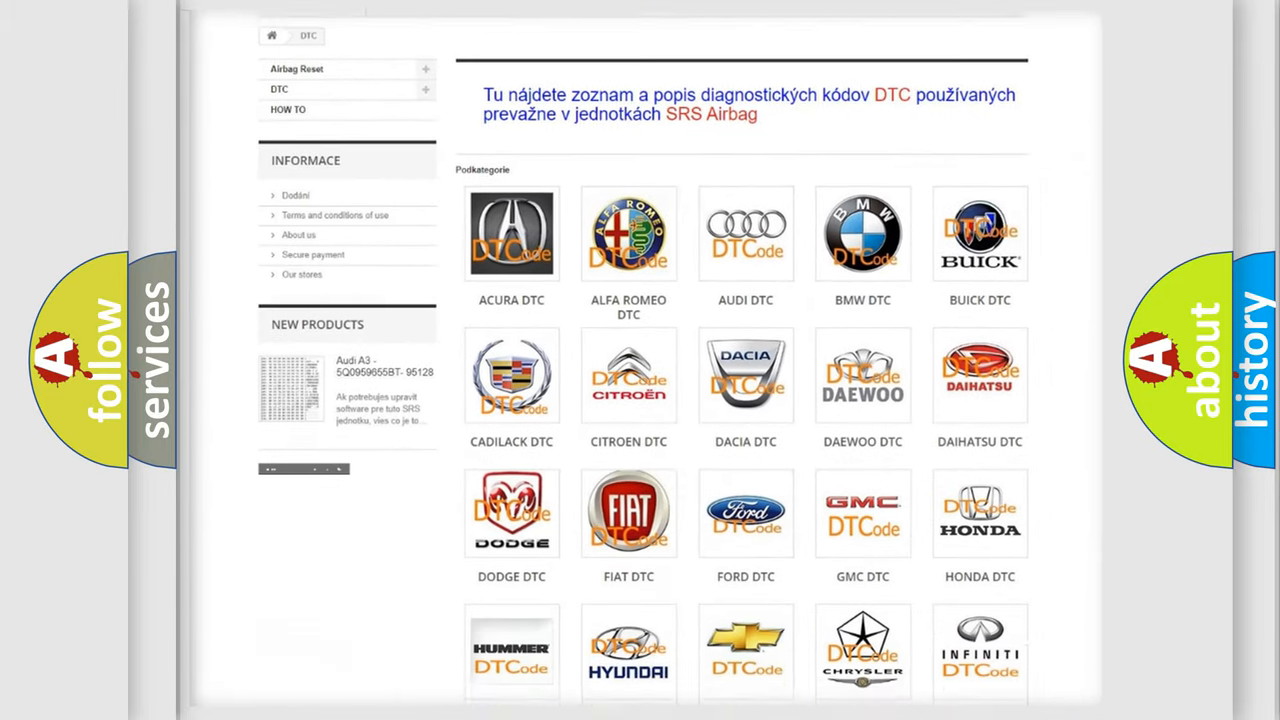
scroll("down", 3)
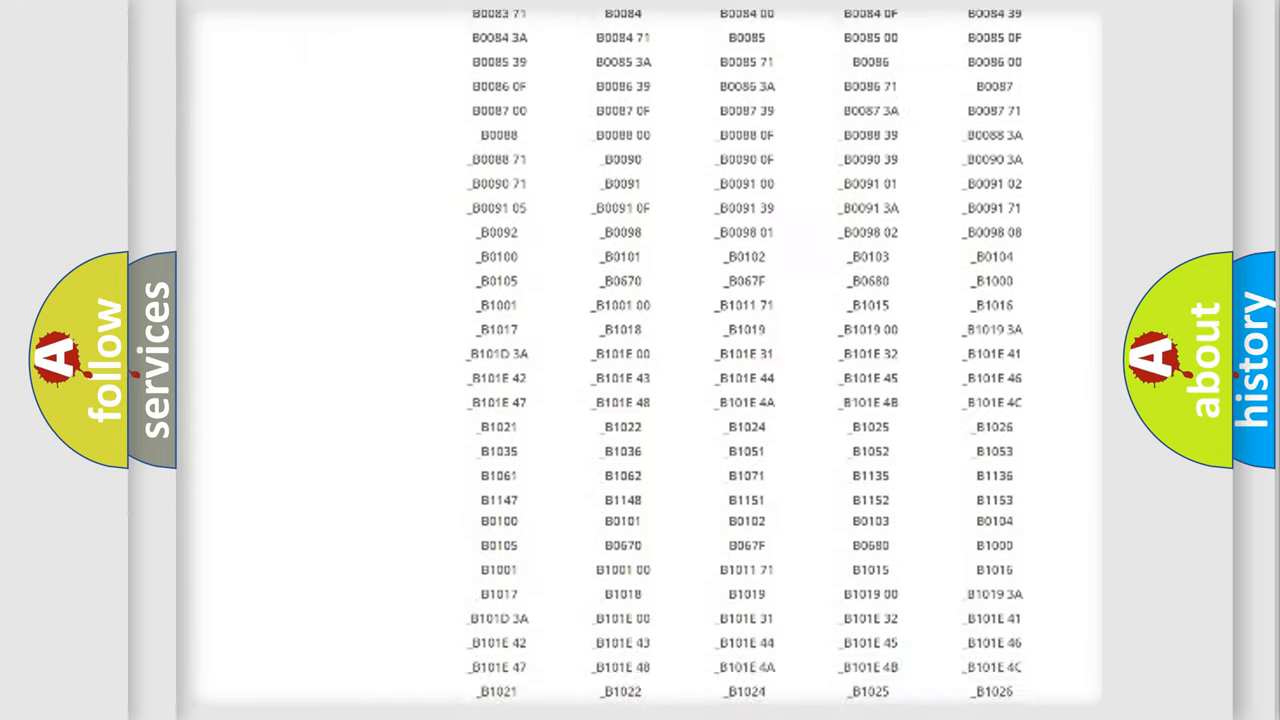
scroll("up", 3)
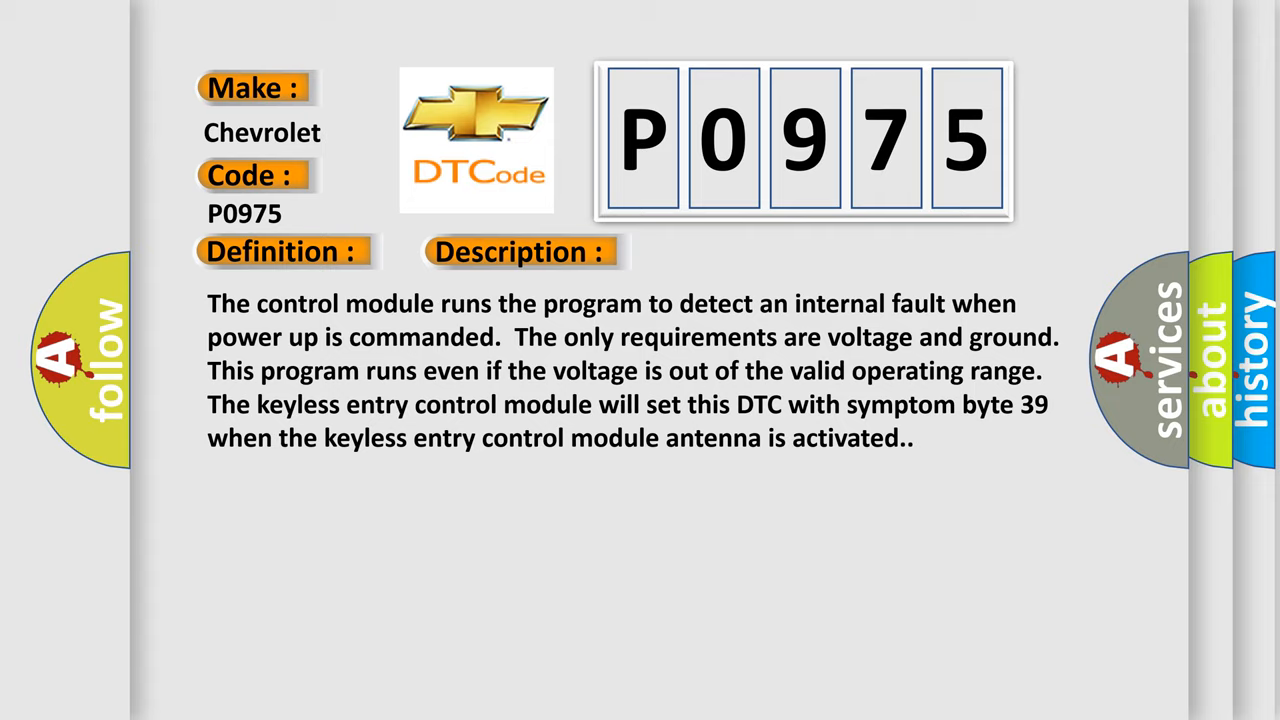
Step: Advance the slide to reveal the P0975 cause: an internal control module malfunction
left_click(733, 251)
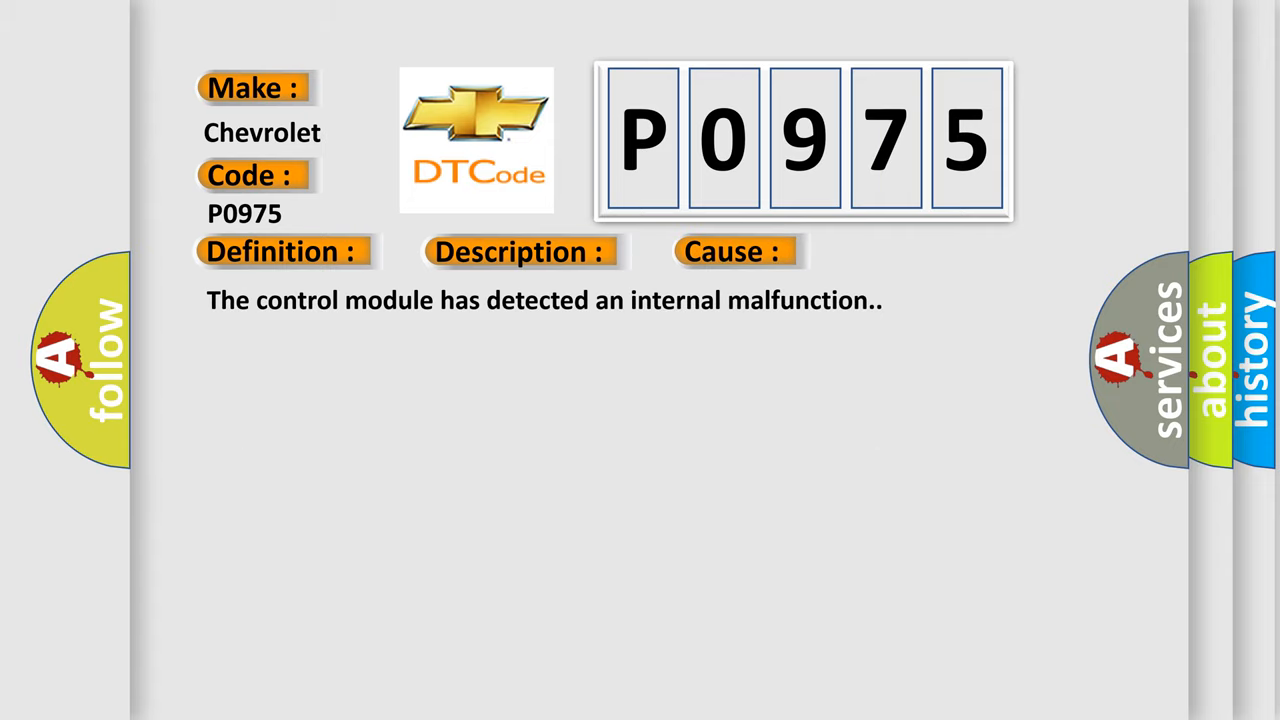